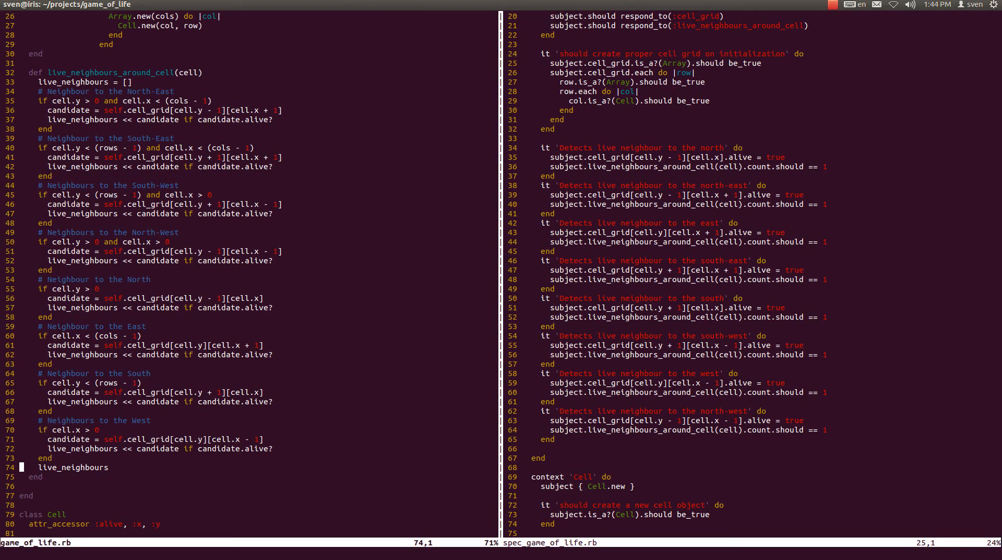
# Step: Reopen game_of_life.rb from projects/game_of_life in Terminal Vim and add an empty tick! method
pyautogui.press('V')
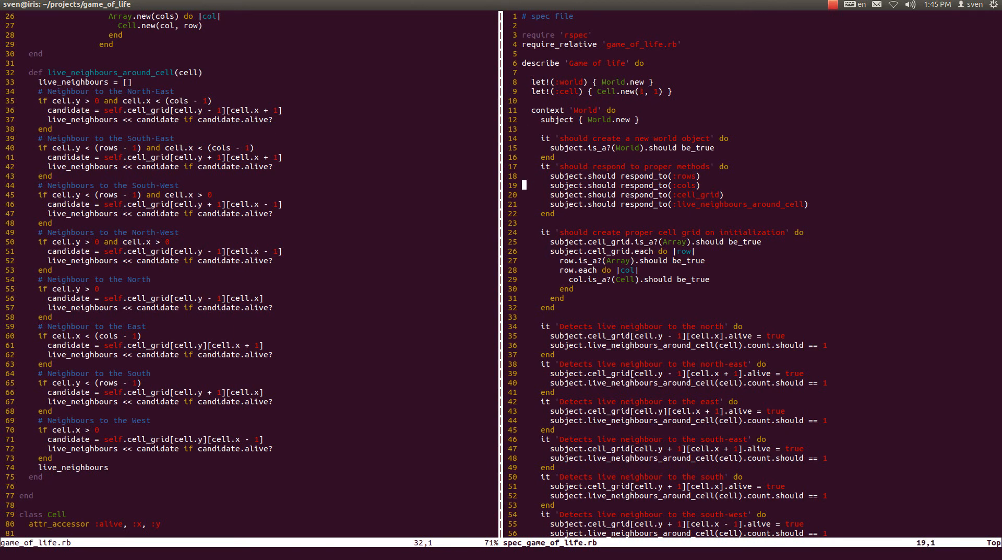
pyautogui.scroll(-3)
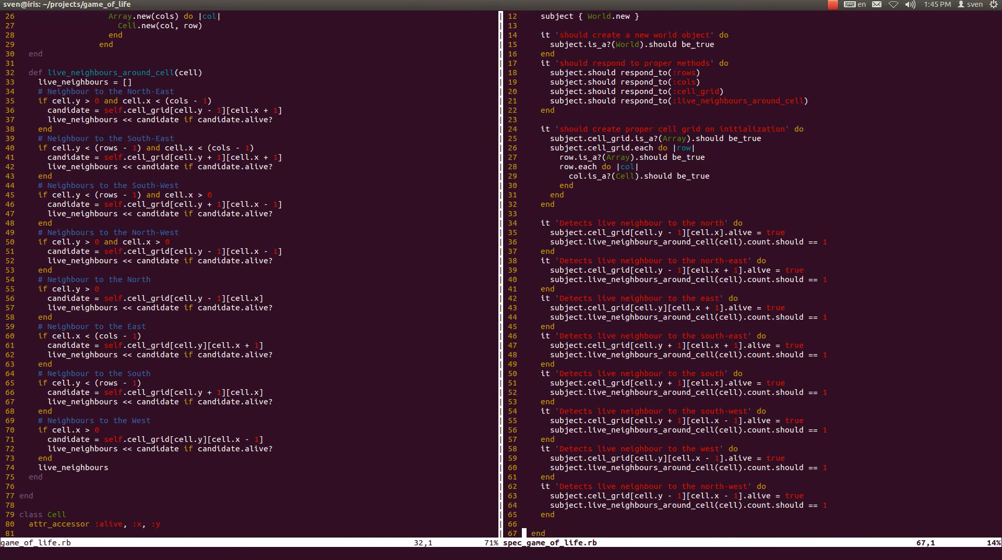
pyautogui.scroll(-3)
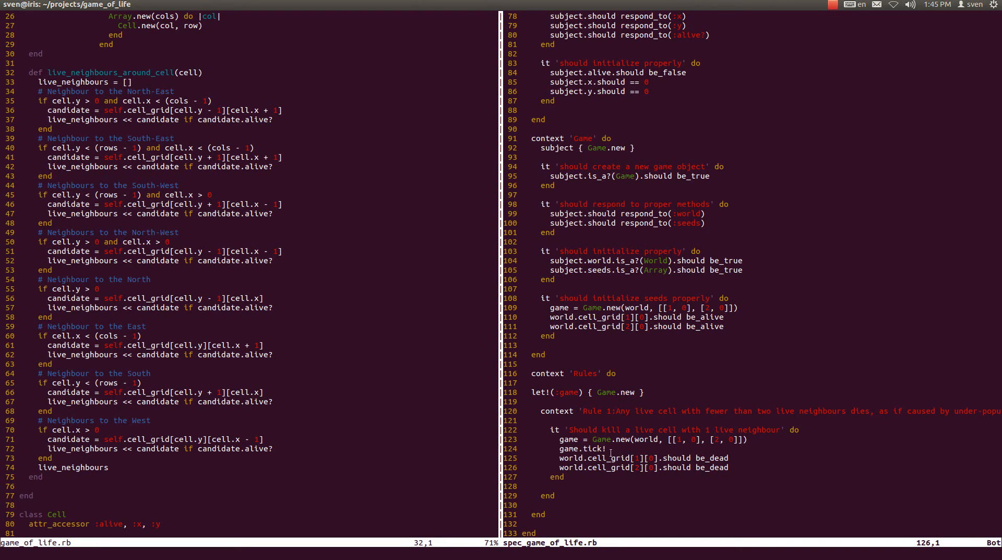
pyautogui.click(524, 467)
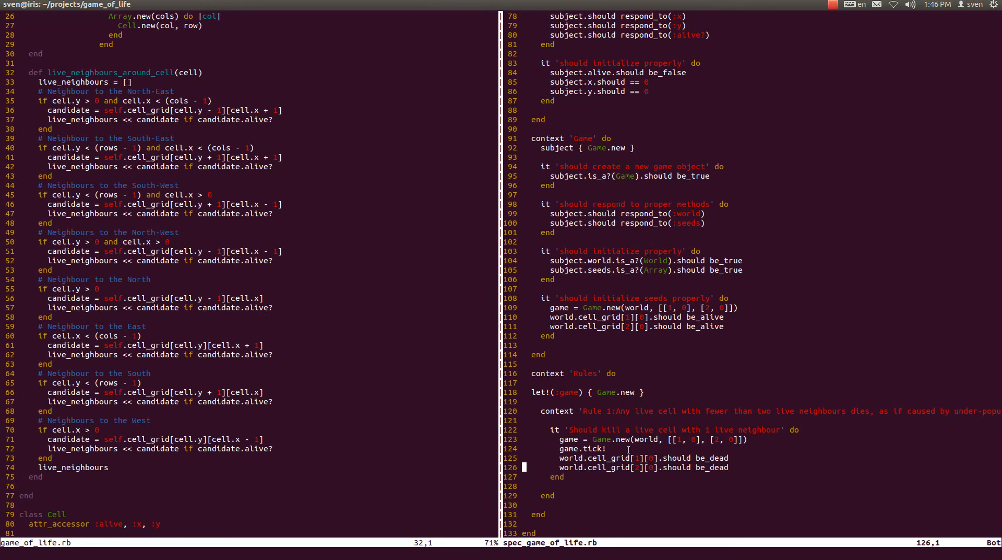
pyautogui.moveTo(718, 438)
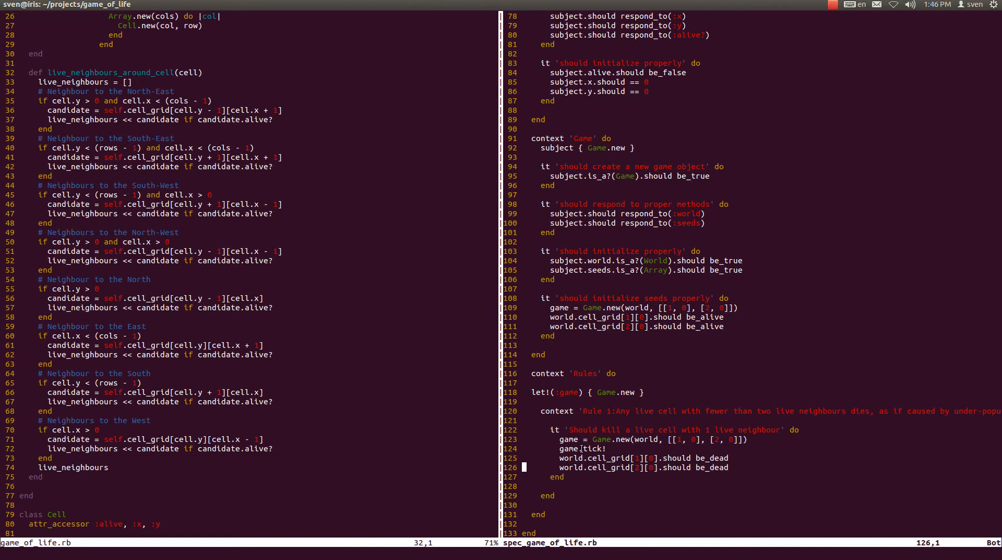
pyautogui.doubleClick(579, 449)
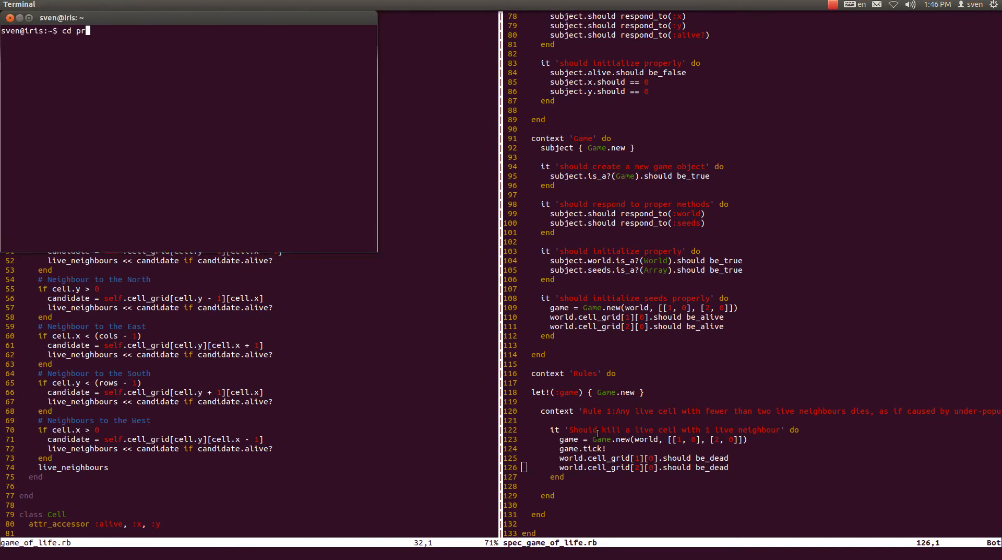
pyautogui.write('ojects/game')
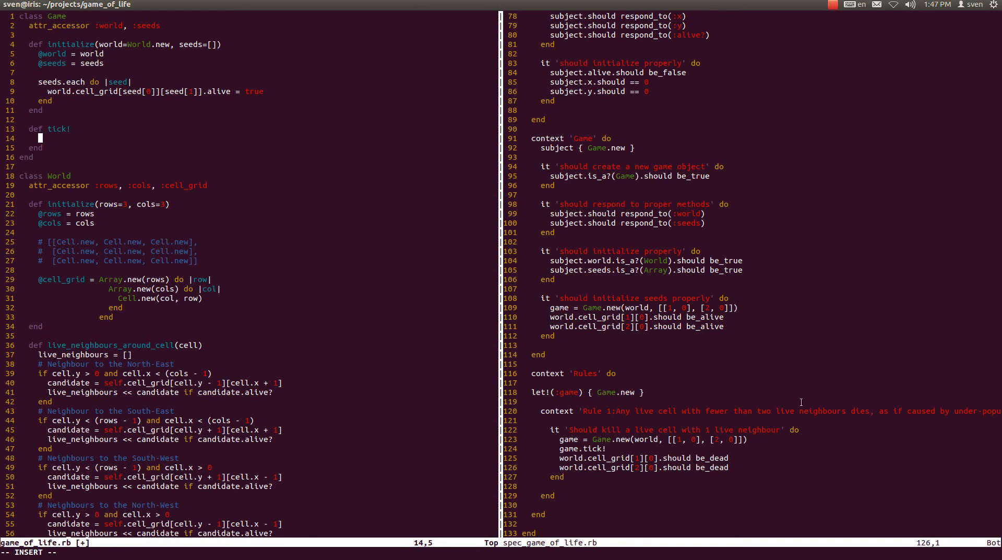
pyautogui.moveTo(345, 217)
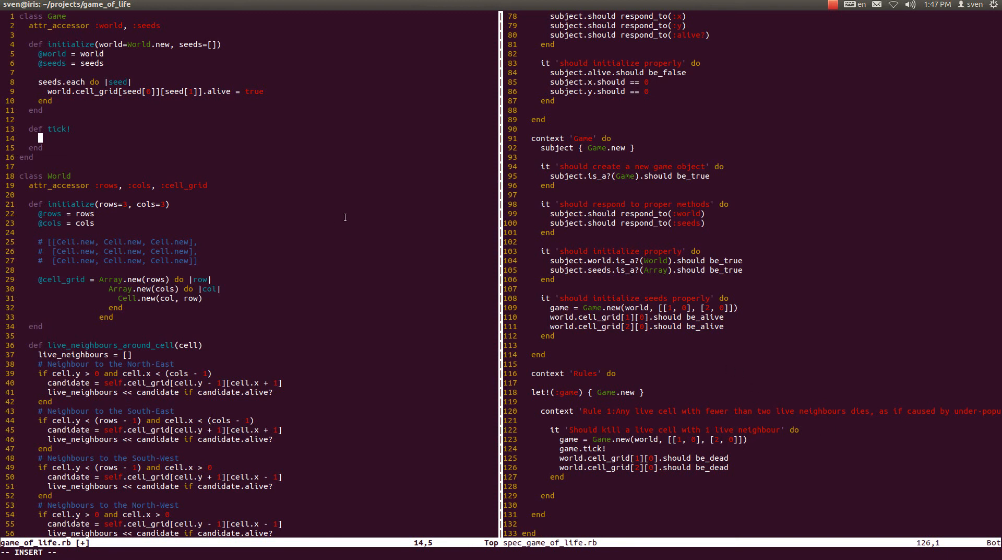
# Step: Add a world.cells.each do |cell| loop with an empty body inside tick!
pyautogui.write('world.')
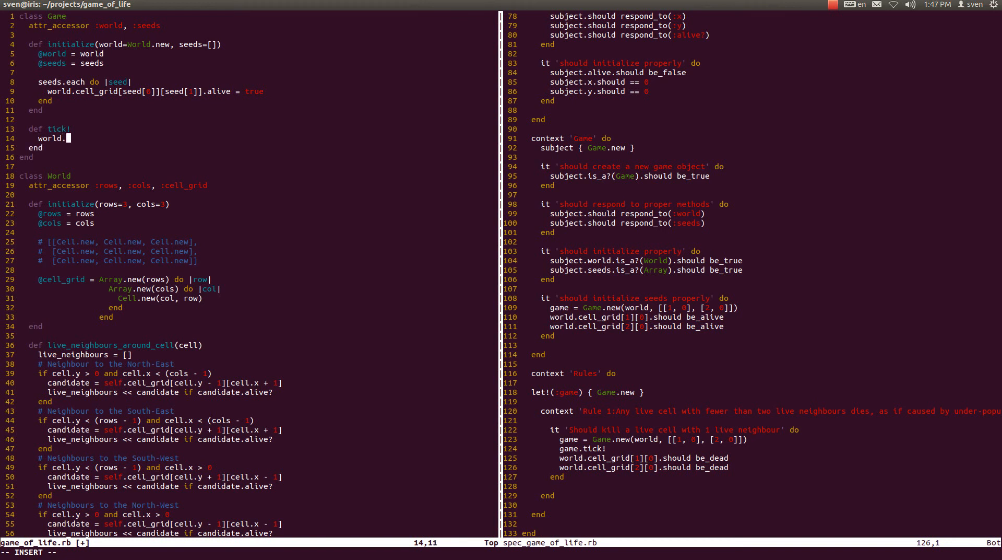
pyautogui.write('ce')
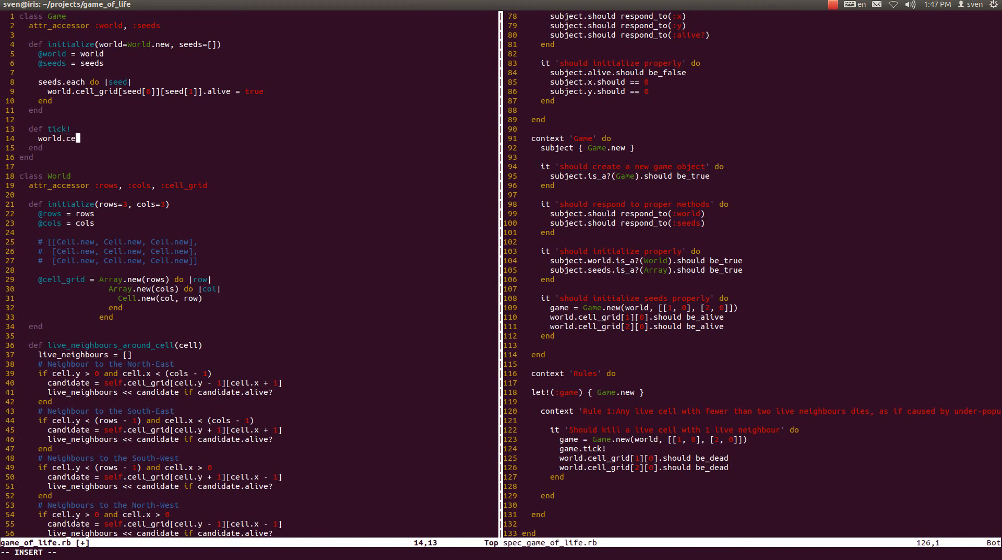
pyautogui.write('lls')
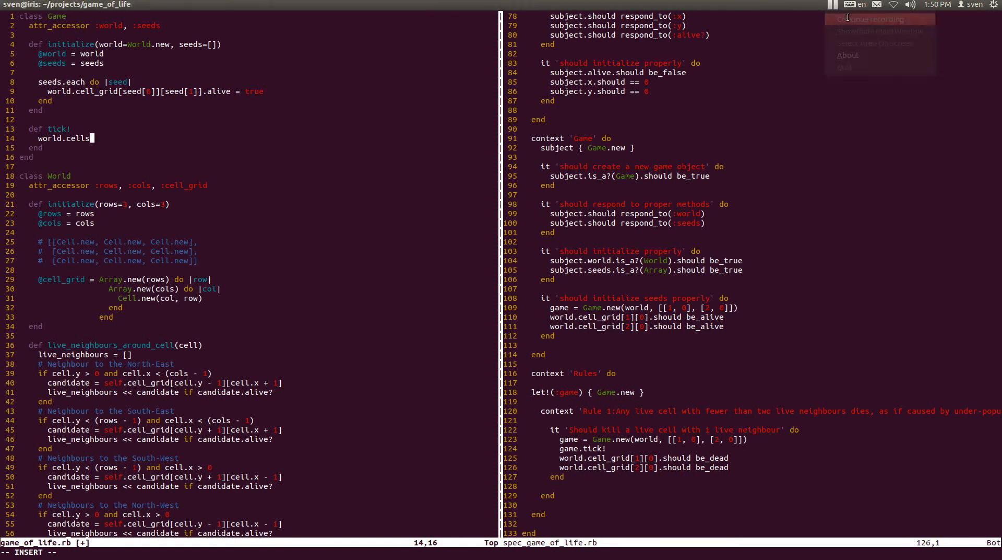
pyautogui.write('.each')
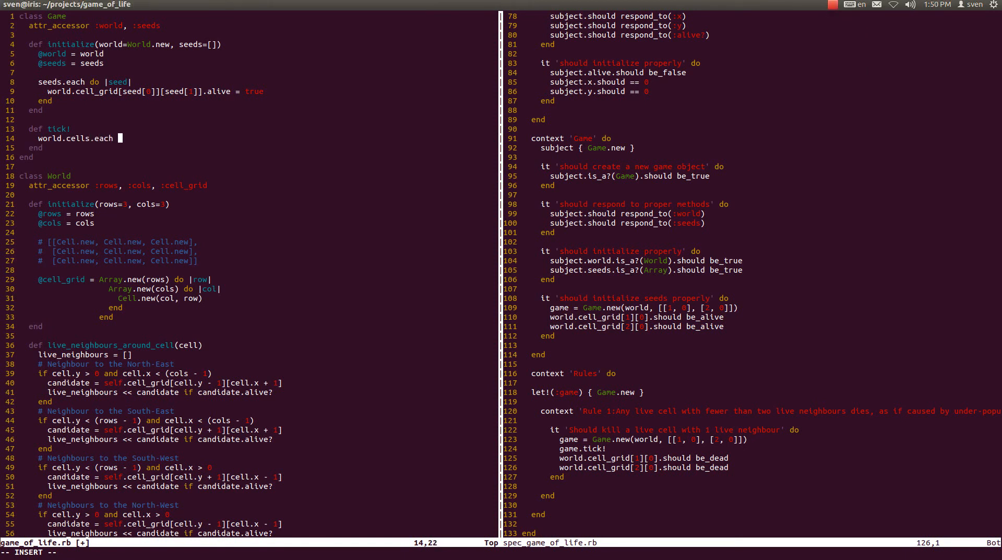
pyautogui.write("do |'")
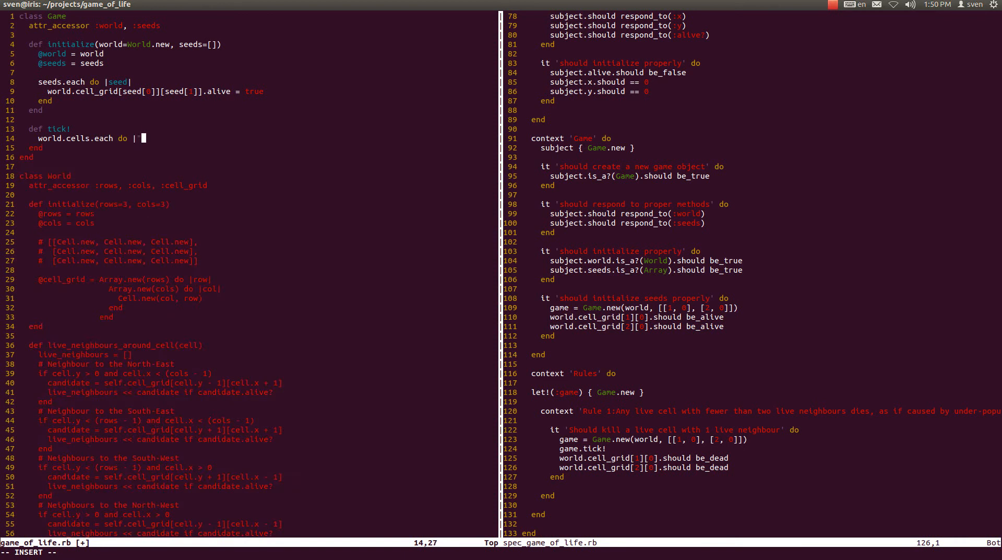
pyautogui.write('cell|')
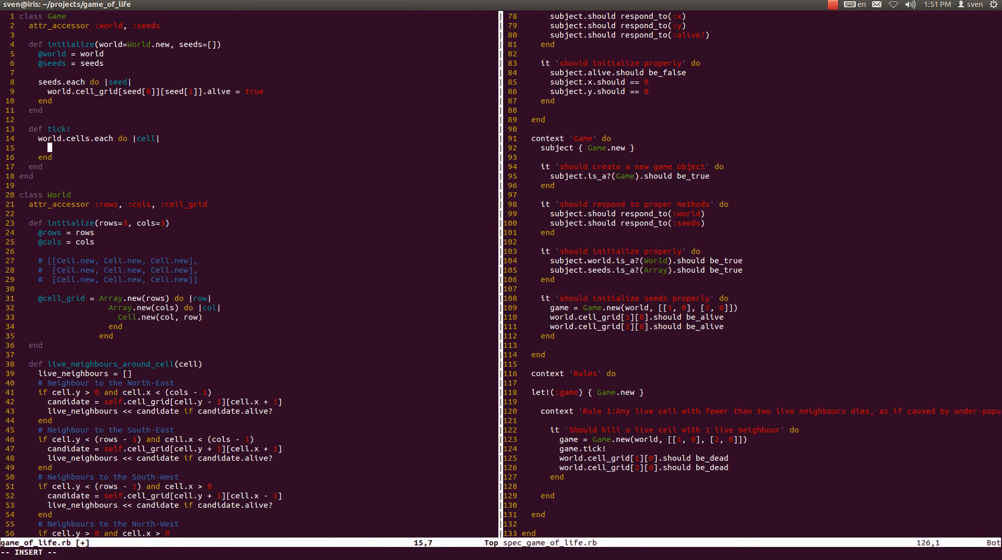
# Step: Add a # Rule 1 comment and an if cell.alive? and live_neighbours_around_cell(cell).count < 2 check
pyautogui.write('# Rule 1')
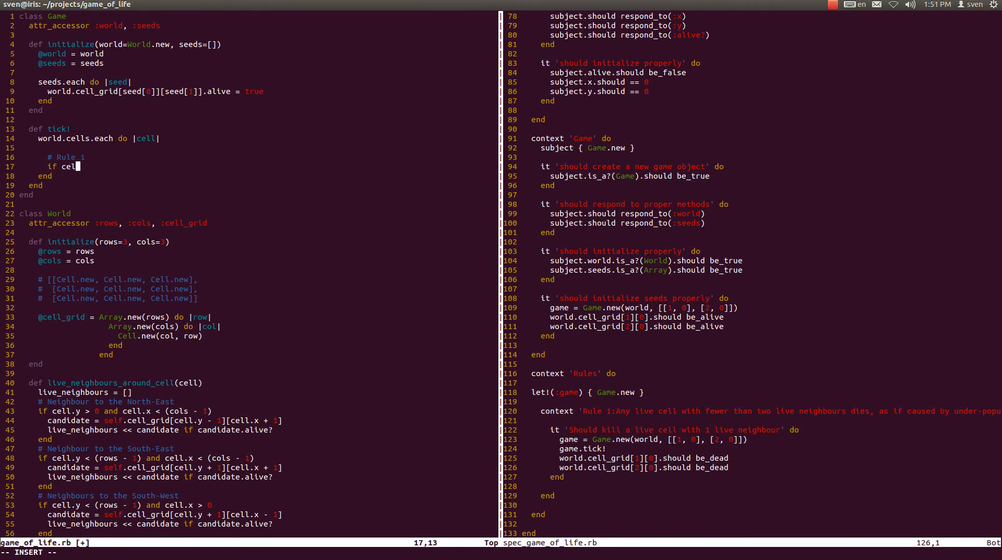
pyautogui.write('.alive? and')
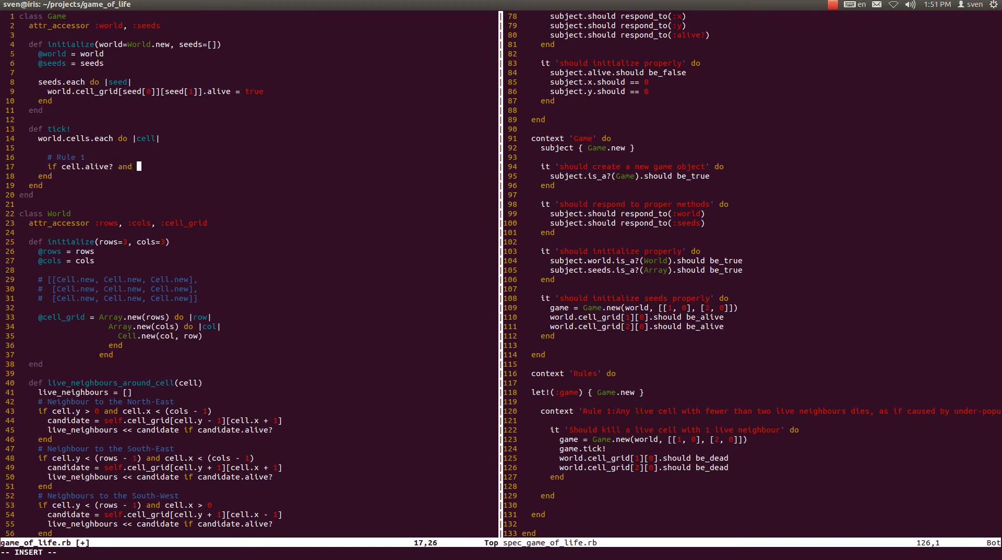
pyautogui.press('BackSpace')
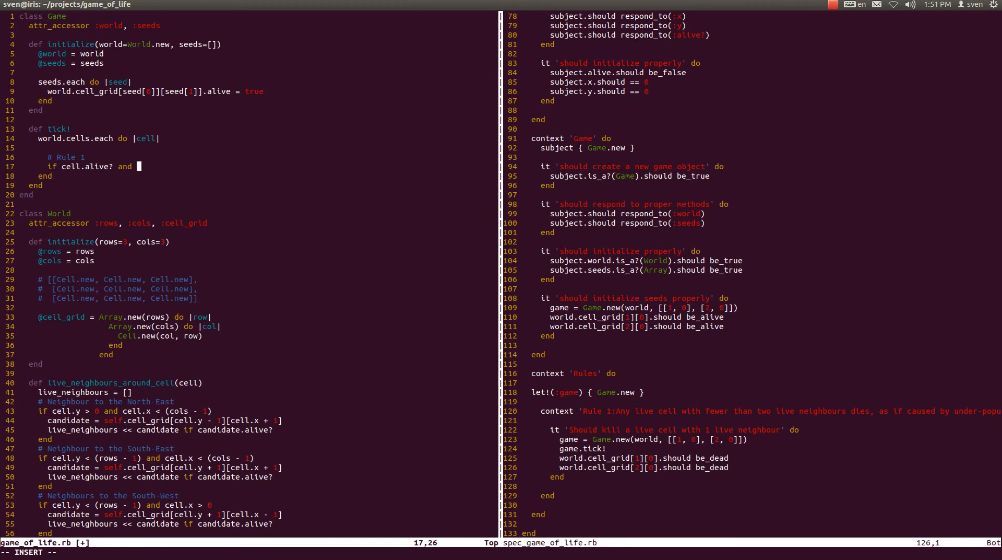
pyautogui.write('world.')
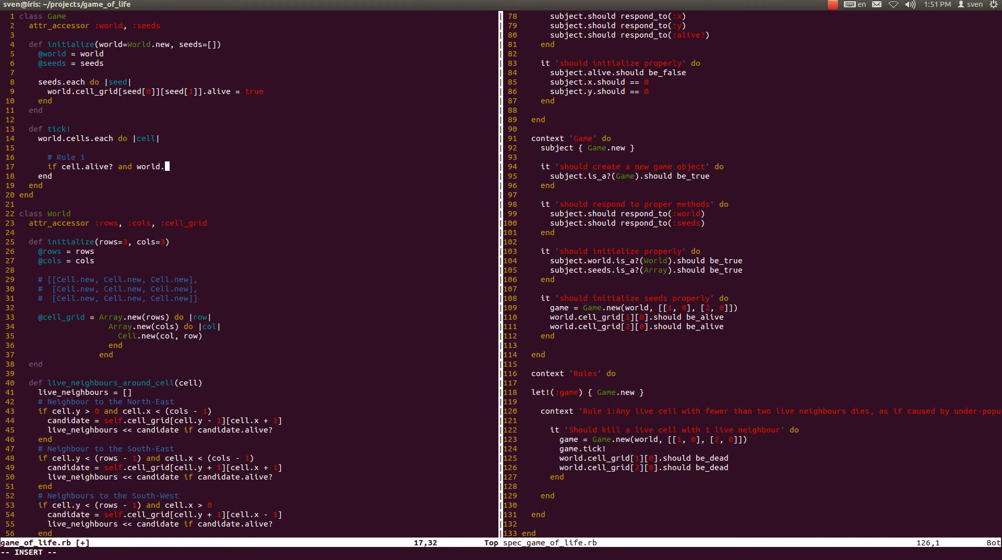
pyautogui.write('n')
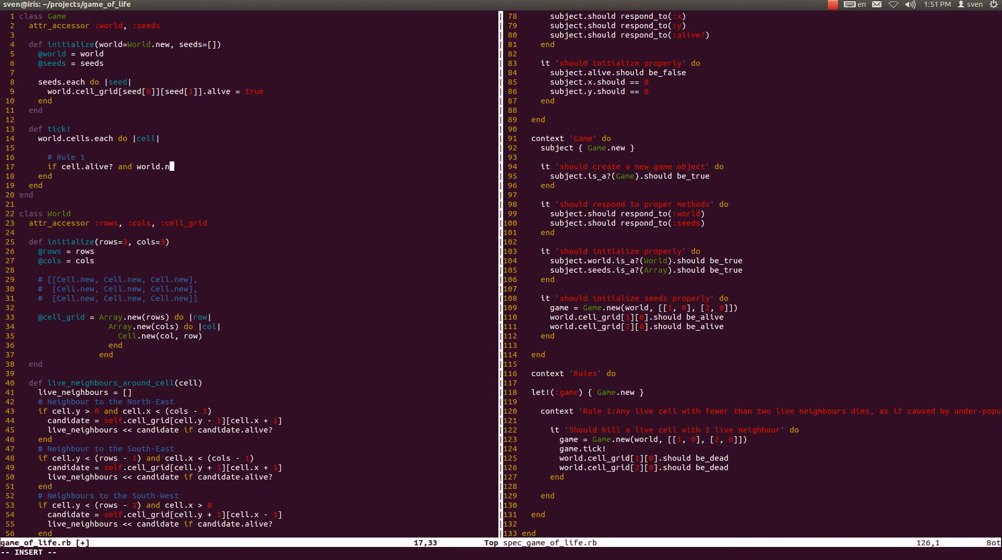
pyautogui.write('live_neighbou')
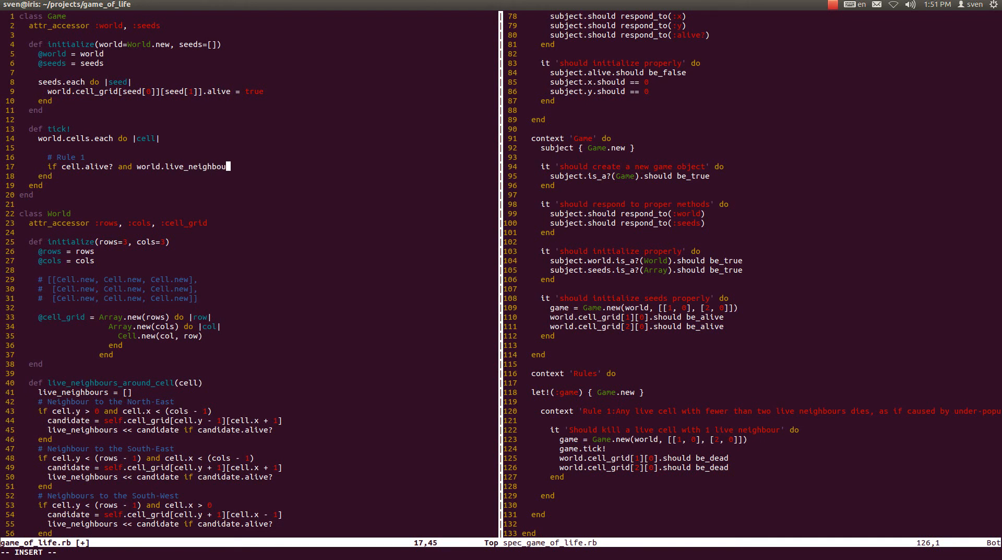
pyautogui.write('rs_around_cell(cell')
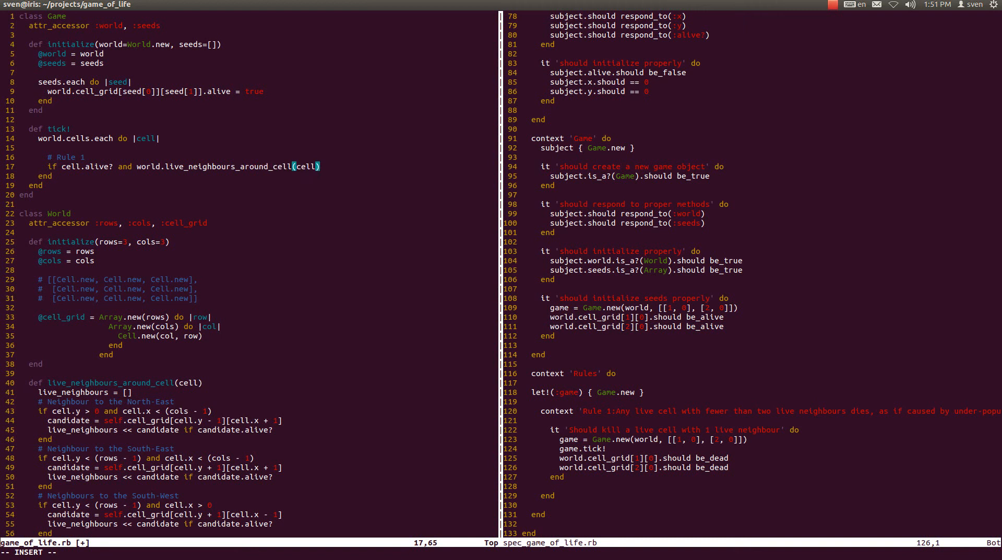
pyautogui.write('.')
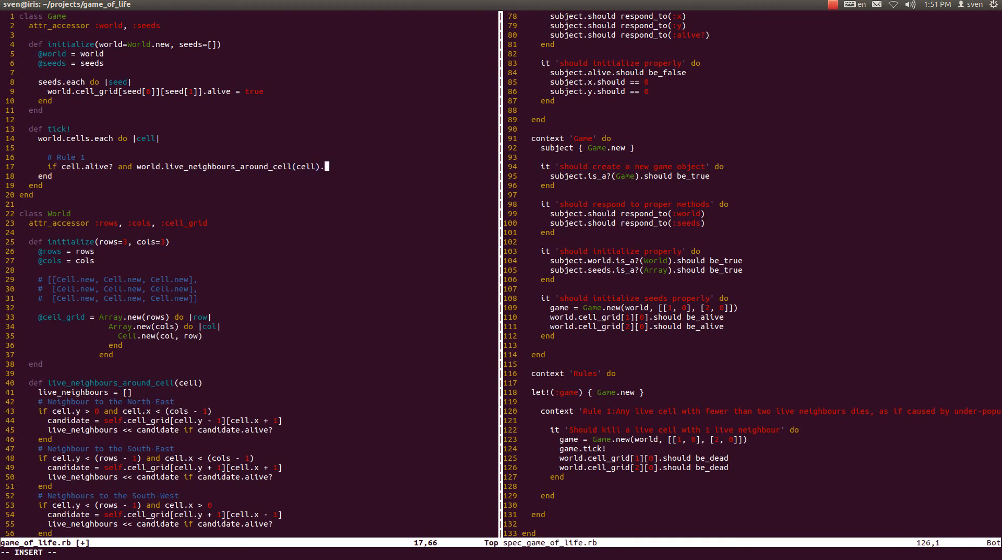
pyautogui.write('count < 2')
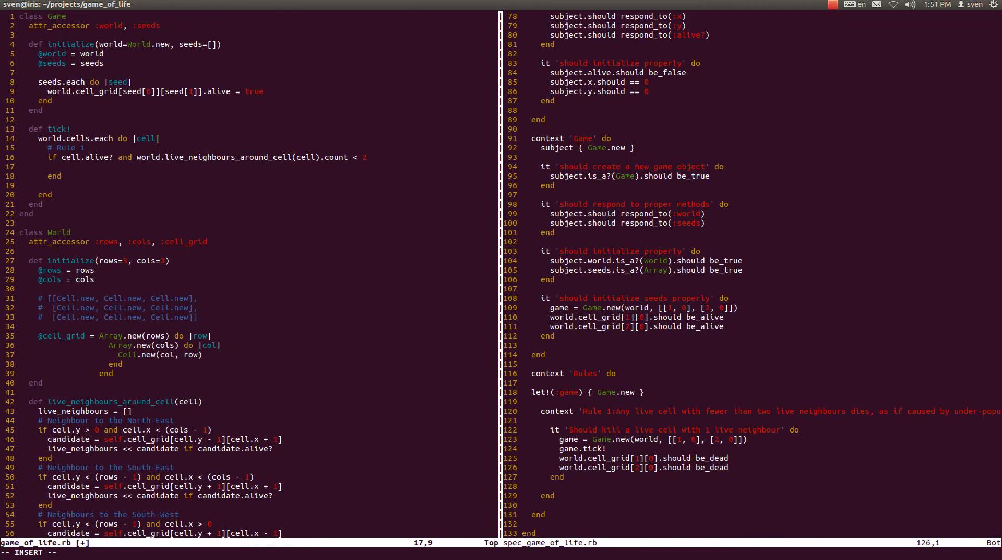
pyautogui.write('cell.')
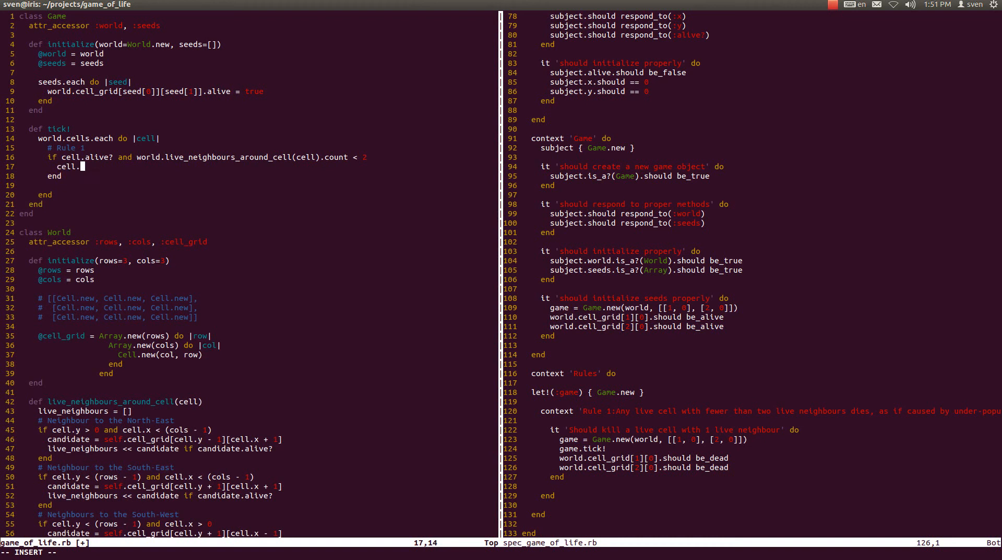
# Step: Complete the Rule 1 branch with cell.die!, save, and run rspec spec_game_of_life.rb
pyautogui.write('die')
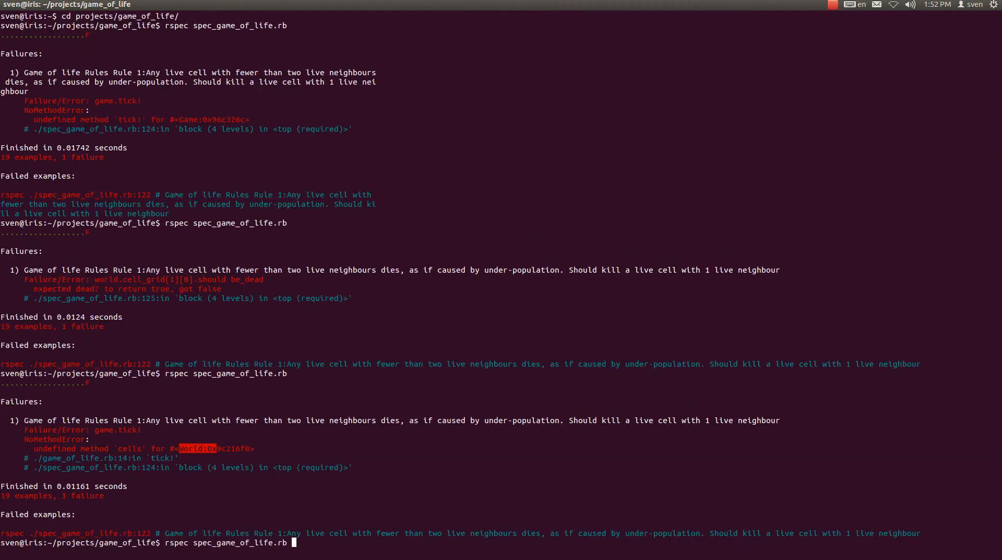
pyautogui.press('Return')
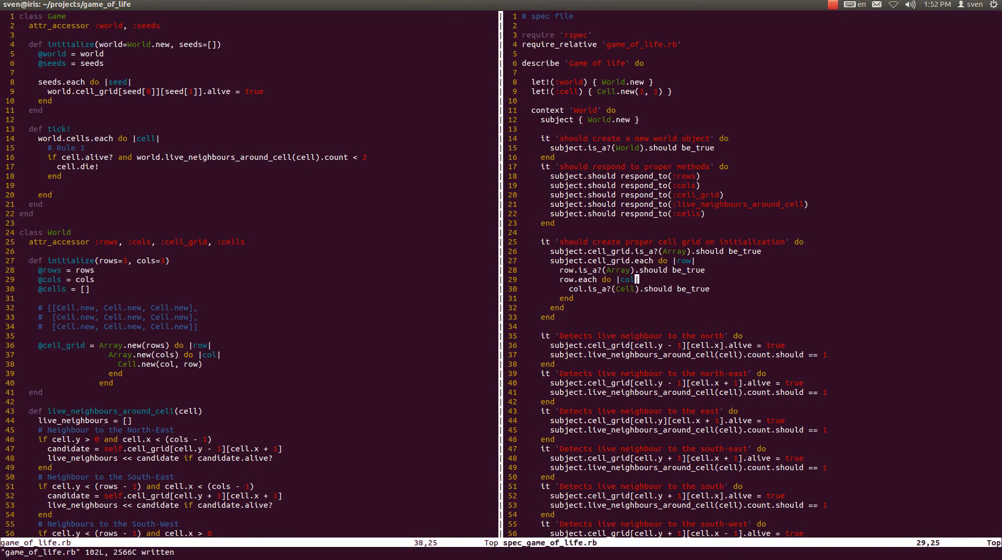
# Step: Add a World example 'should add all cells to cells array' asserting subject.cells.count.should == 9
pyautogui.press('o')
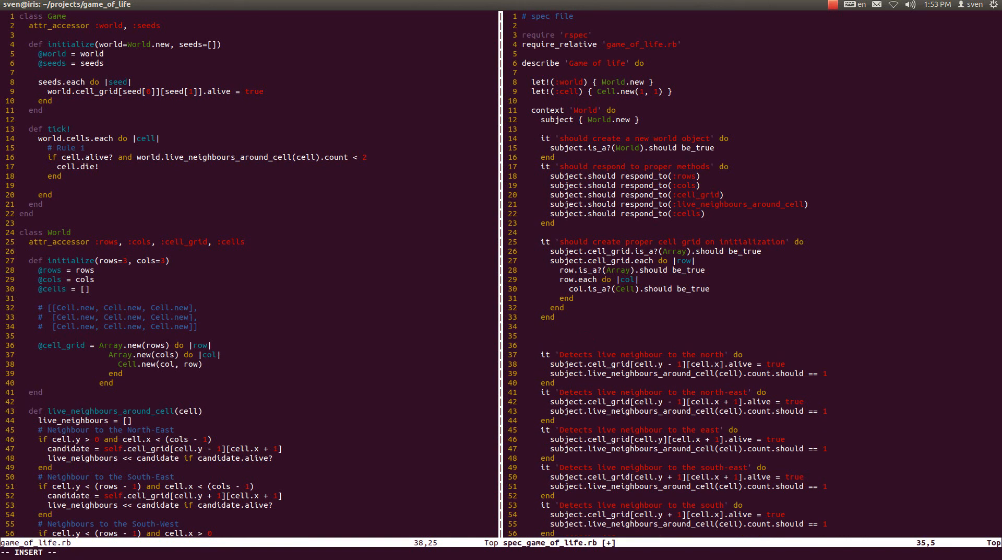
pyautogui.write("it '")
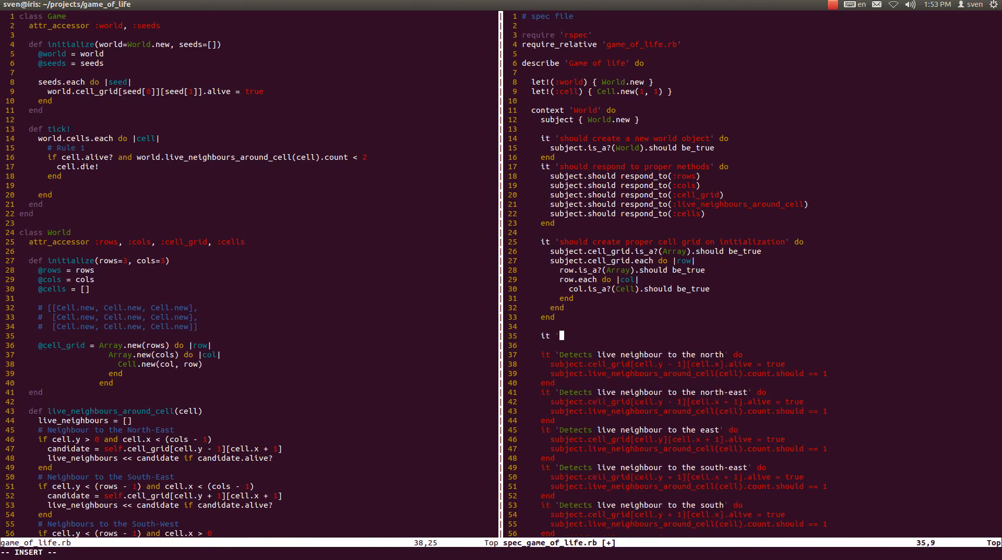
pyautogui.write('should add all')
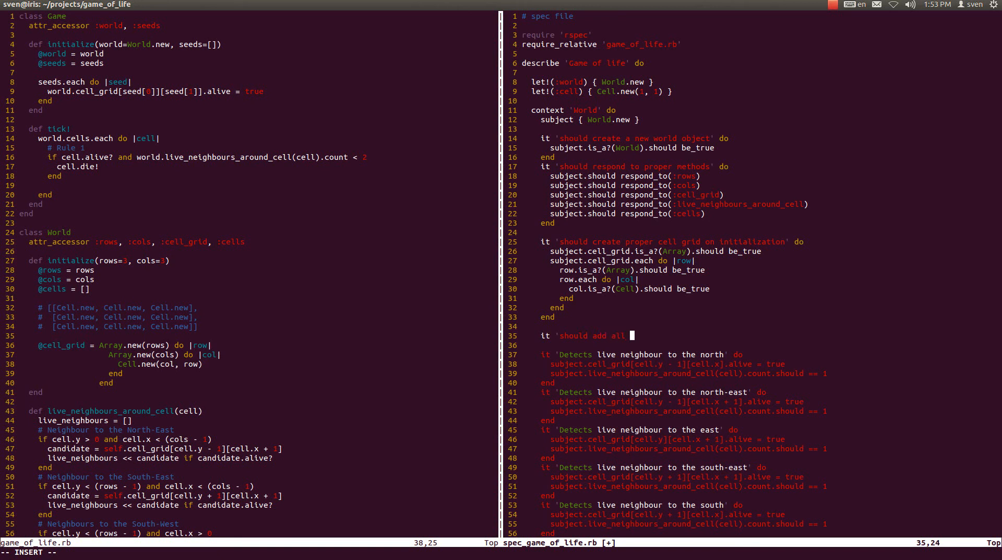
pyautogui.write("cells to cells array' do")
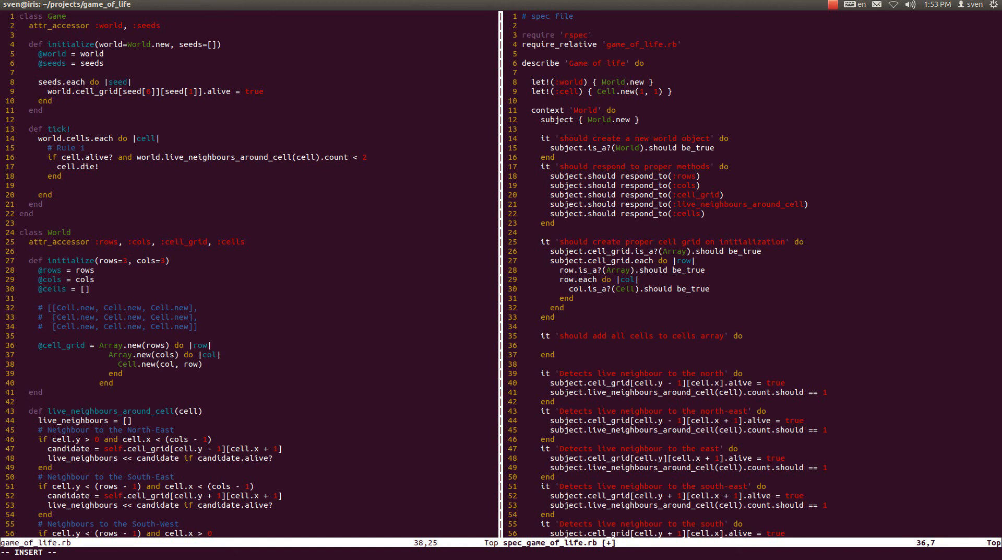
pyautogui.write('subject.cell')
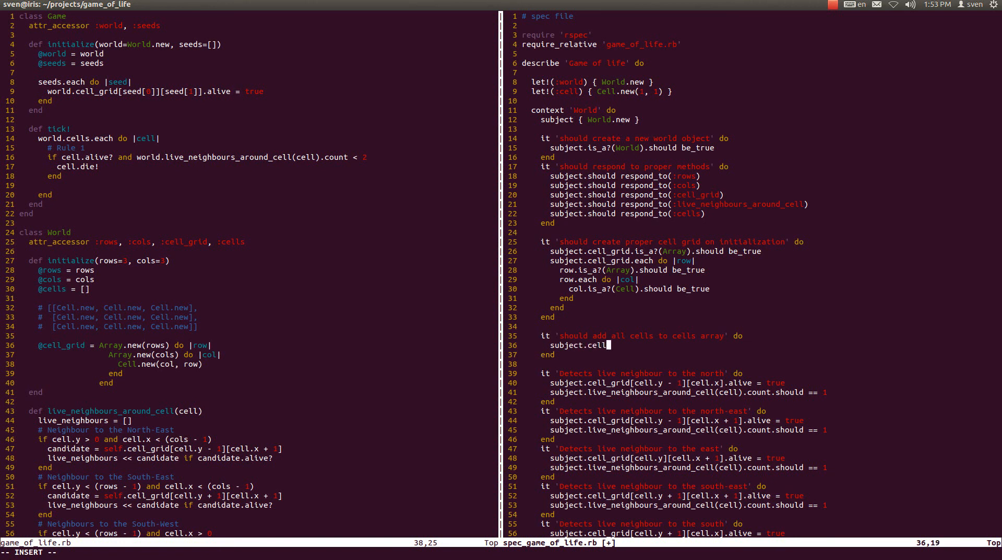
pyautogui.write('s.co')
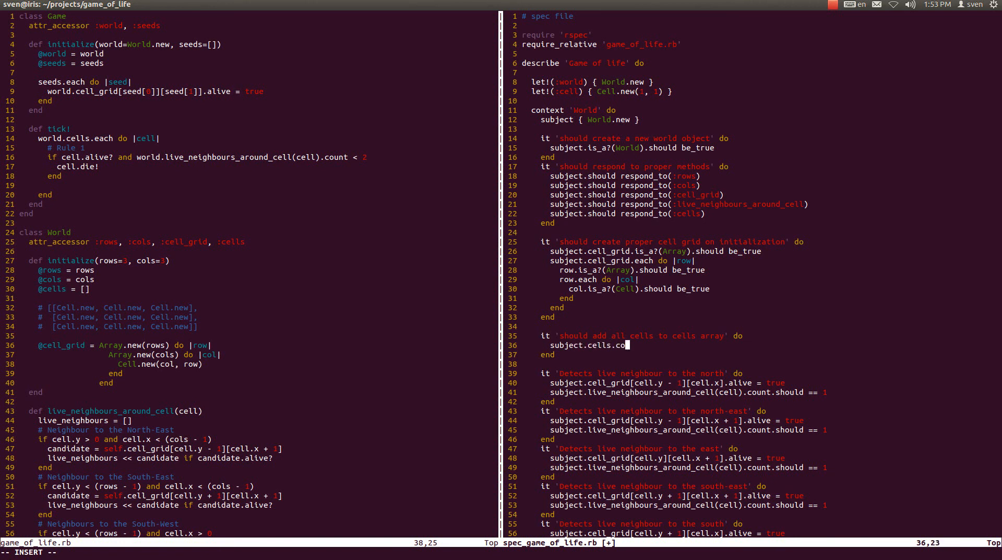
pyautogui.write('unt')
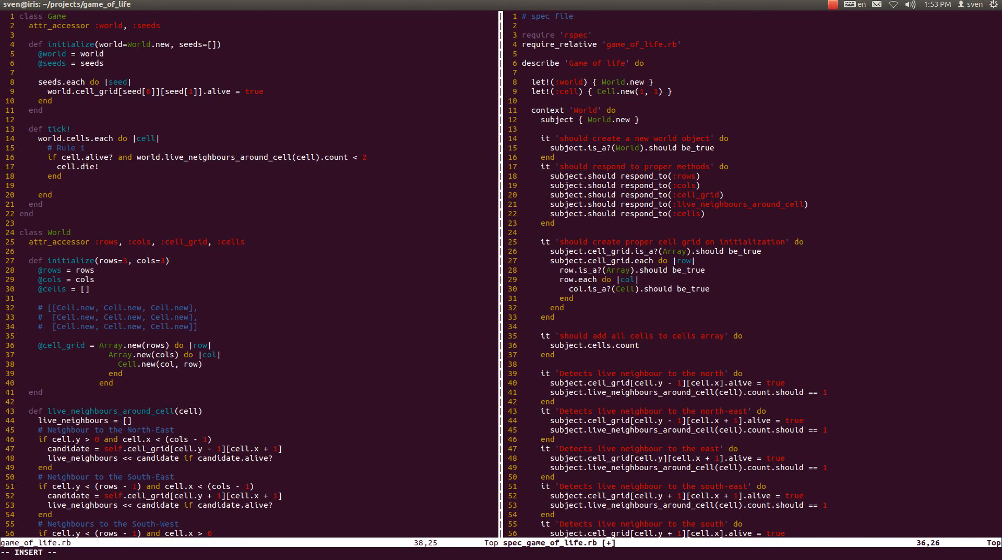
pyautogui.write('.should == 9')
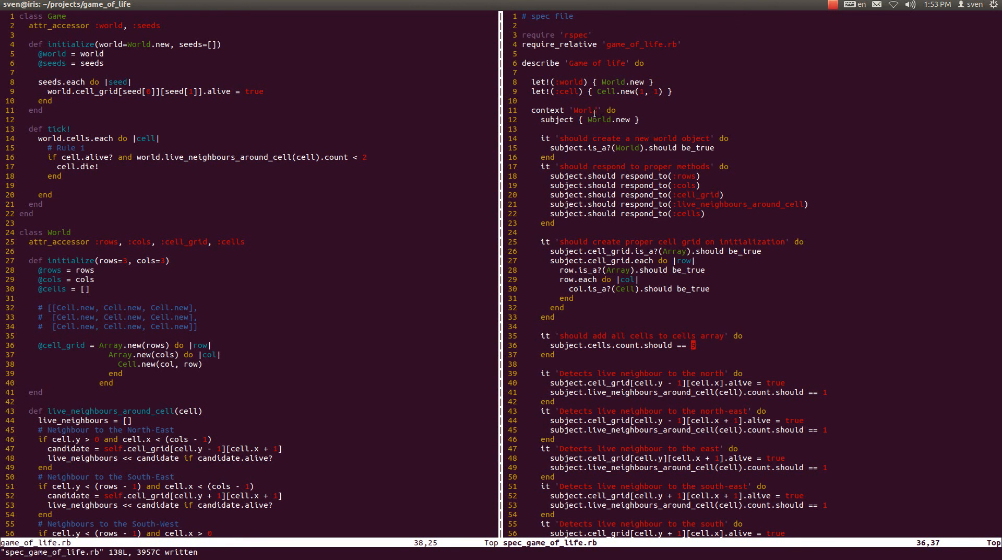
pyautogui.moveTo(123, 257)
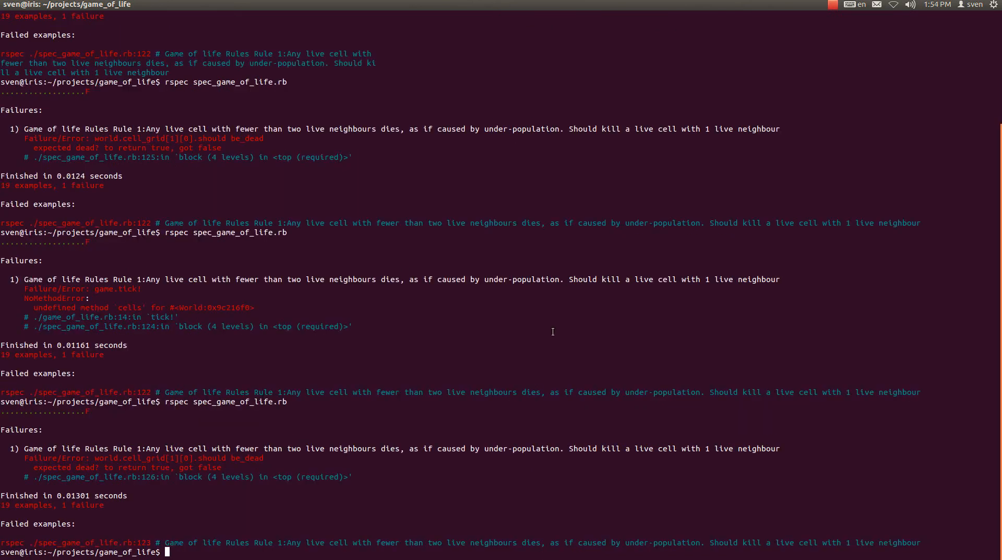
# Step: Run the line-35 example, append each new Cell to cells in the grid loop, and rerun
pyautogui.write('rspec spec_game_of_life.rb:35')
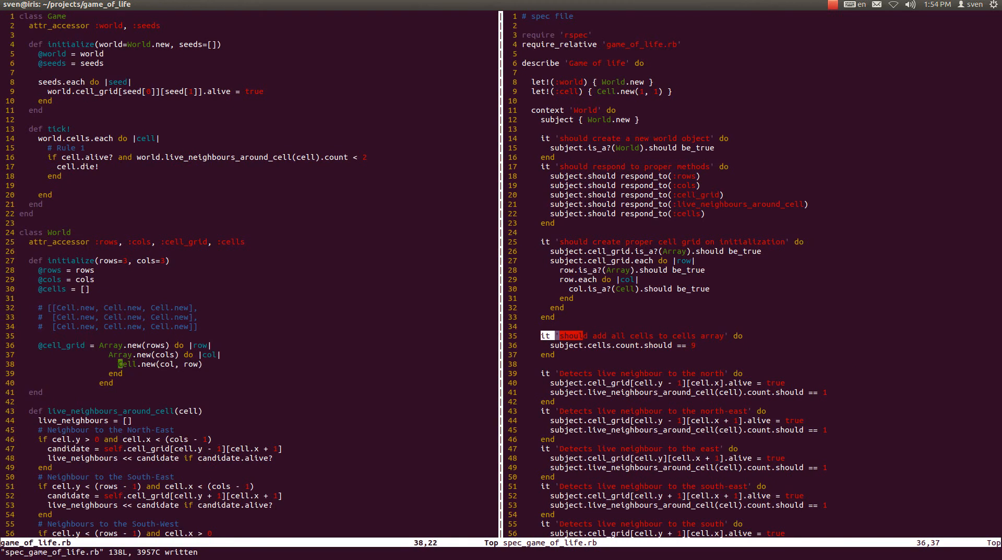
pyautogui.press('i')
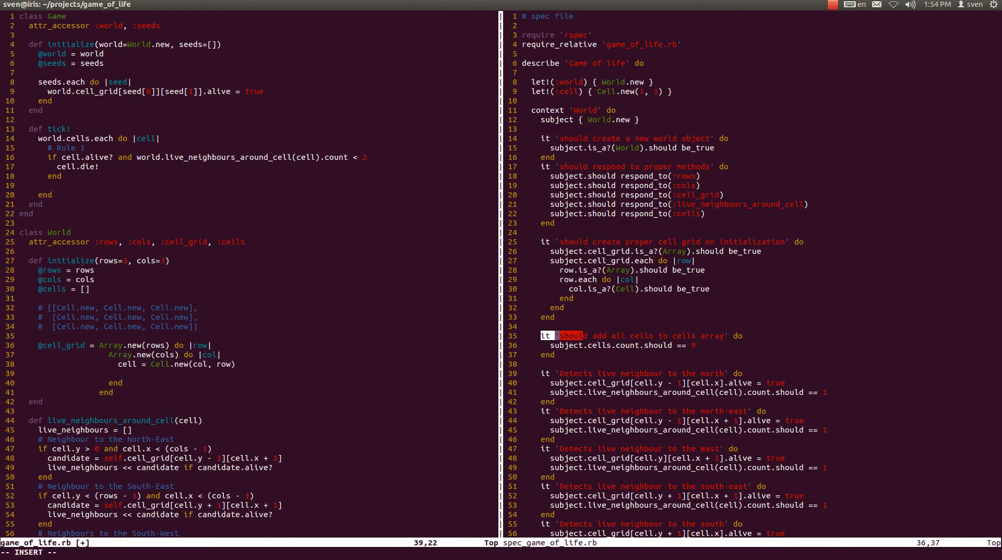
pyautogui.write('cells')
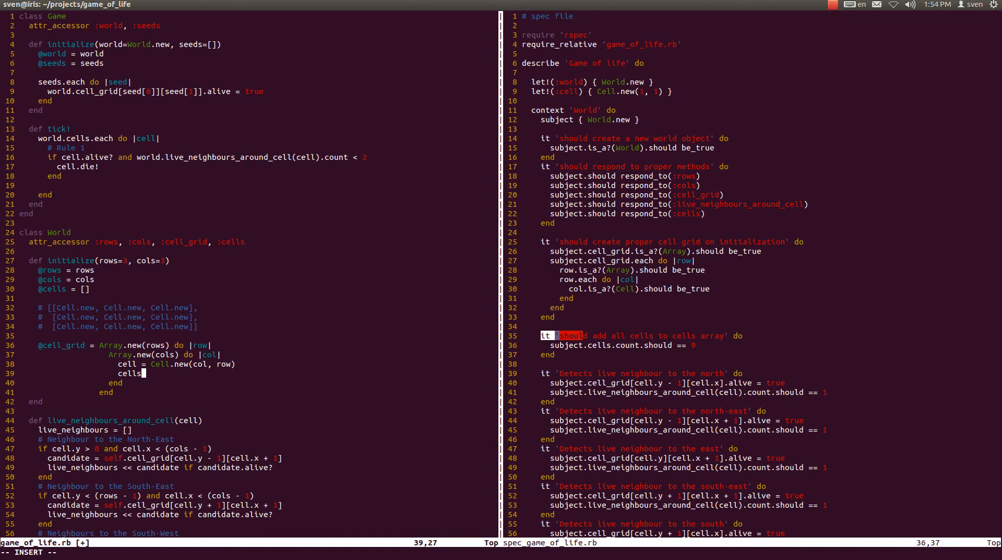
pyautogui.write('<< ce')
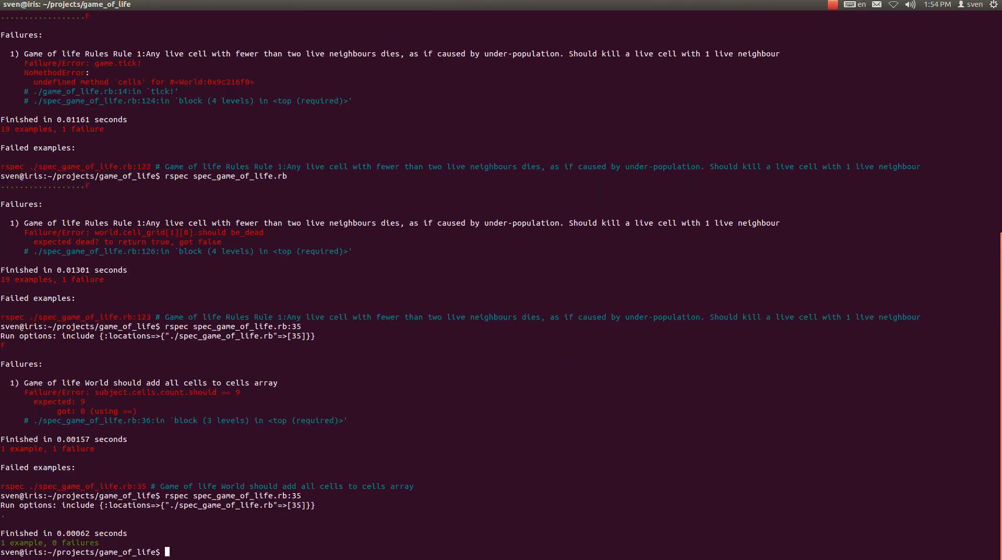
pyautogui.write('rspec spec_game_of_life.rb')
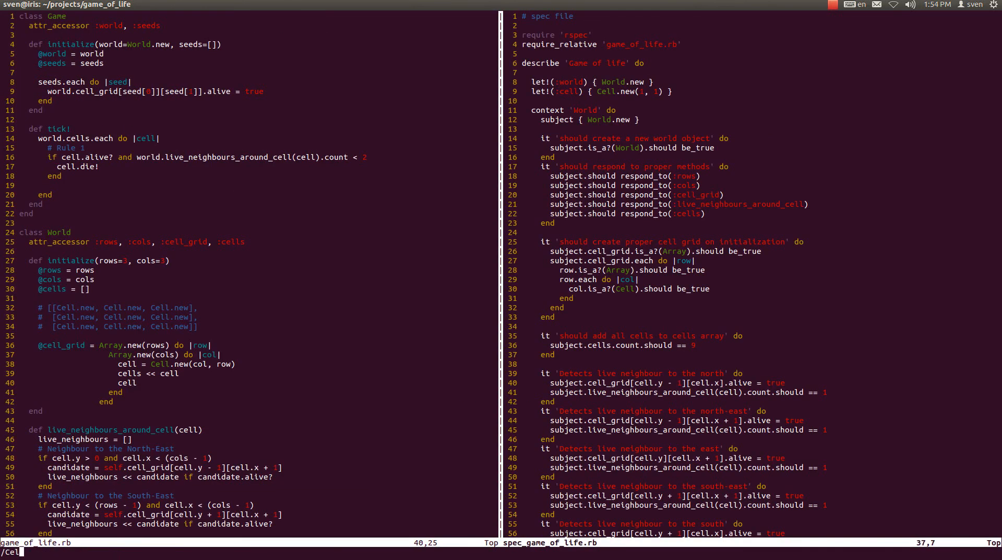
# Step: Add a respond_to :die! expectation to the Cell spec's proper-methods example and save
pyautogui.scroll(-3)
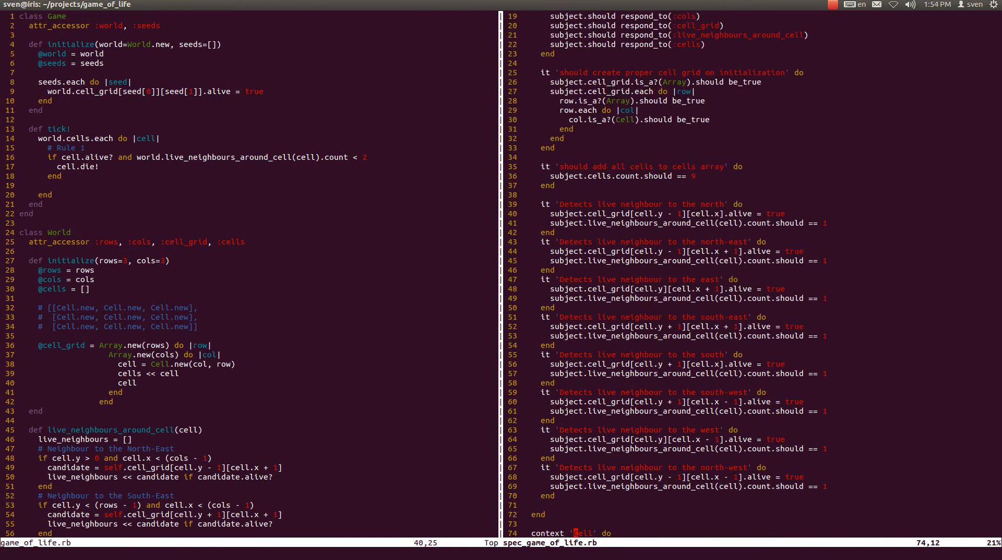
pyautogui.scroll(-3)
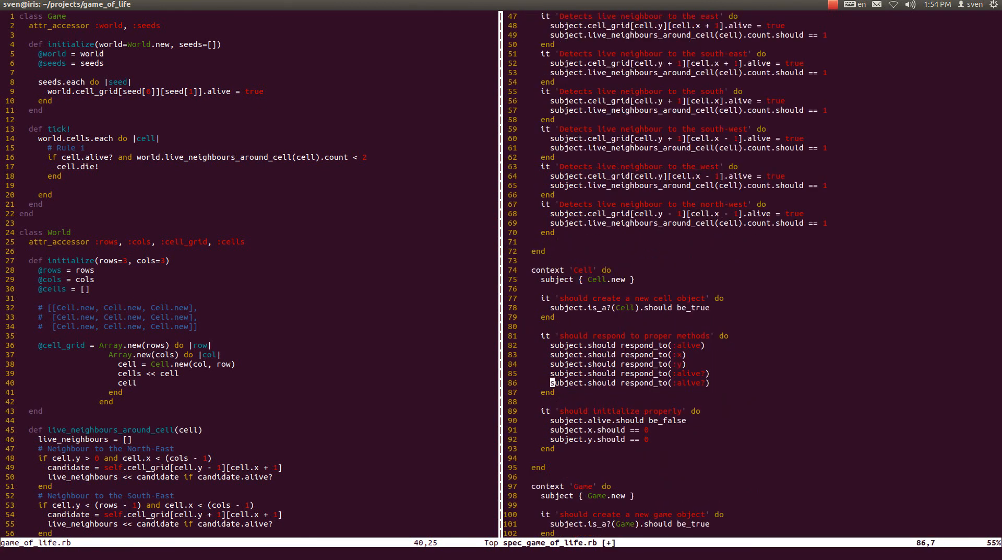
pyautogui.moveTo(681, 381)
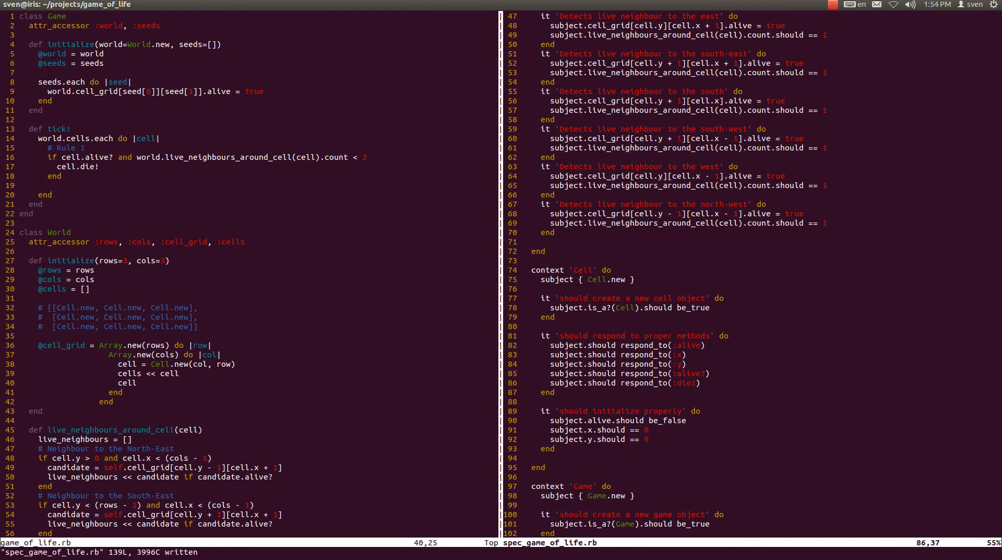
pyautogui.scroll(-3)
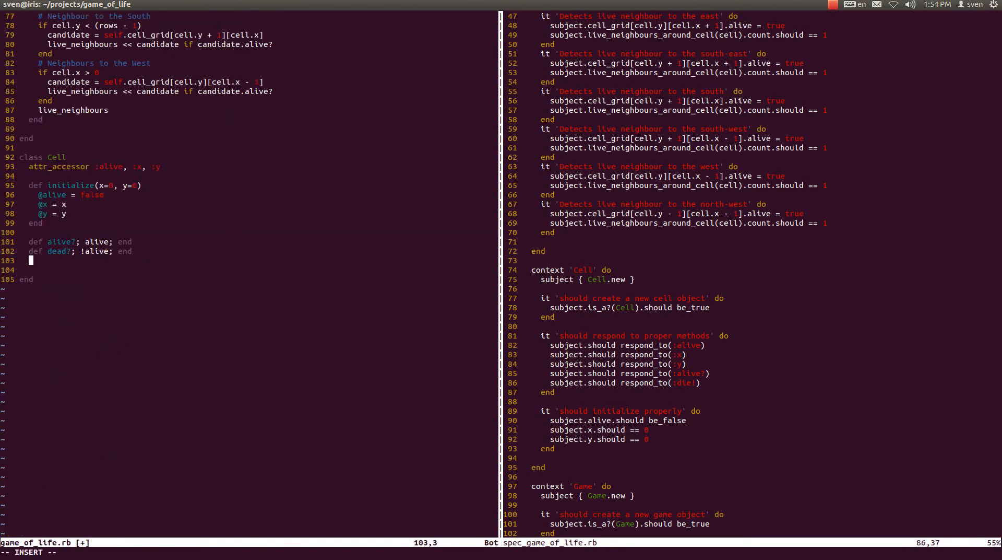
pyautogui.write('def die!')
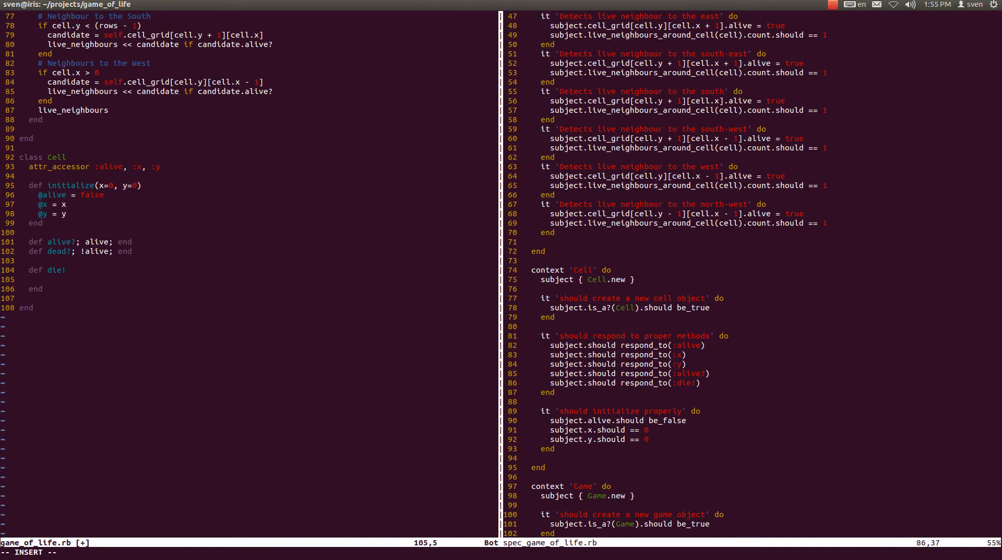
pyautogui.write('@')
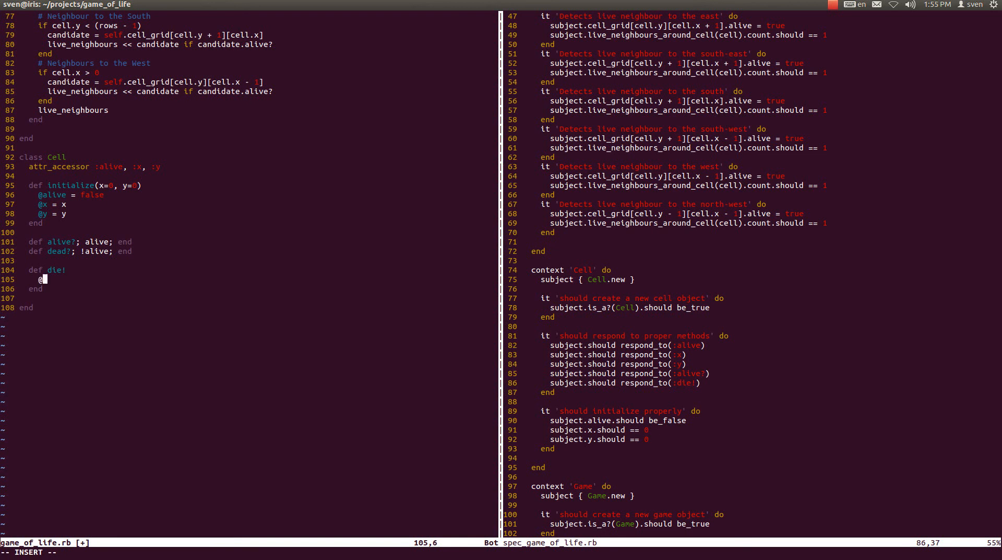
pyautogui.write('aliv')
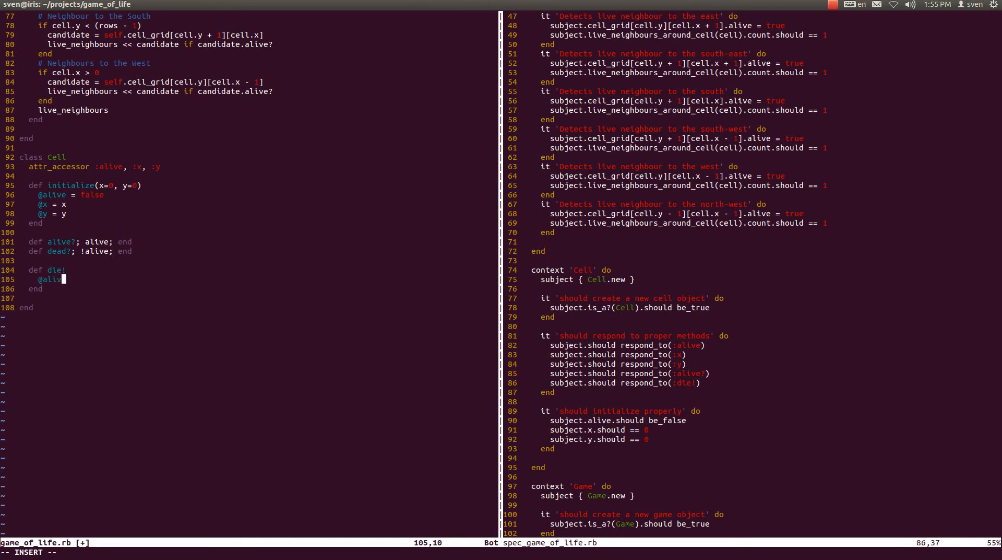